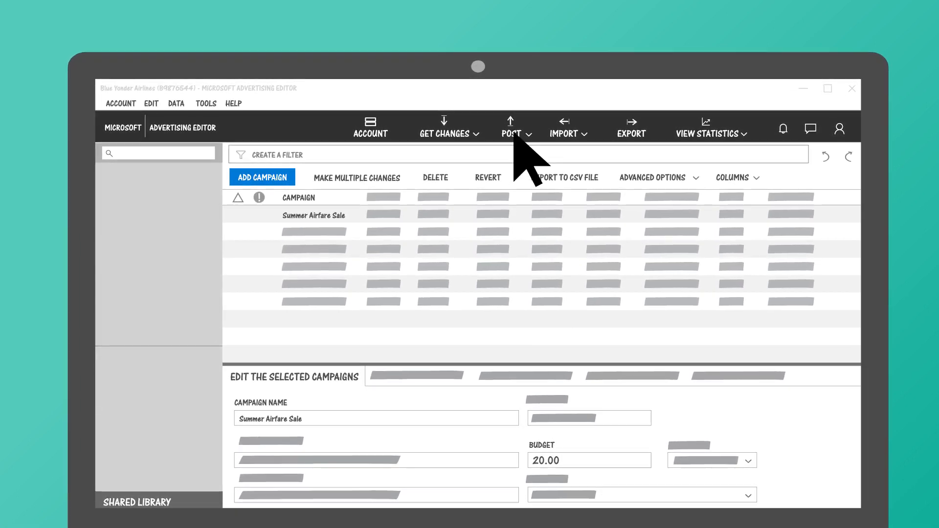
# - Begin with an empty campaign grid and a blank campaign name field
pyautogui.click(510, 126)
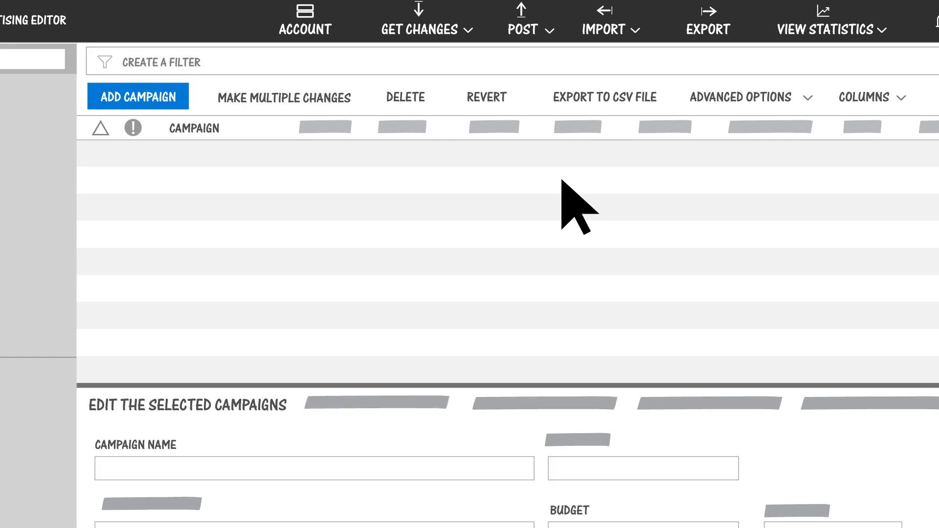
# - Download the Blue Yonder Airlines account to bring back the Summer Airfare Sale campaign
pyautogui.click(305, 20)
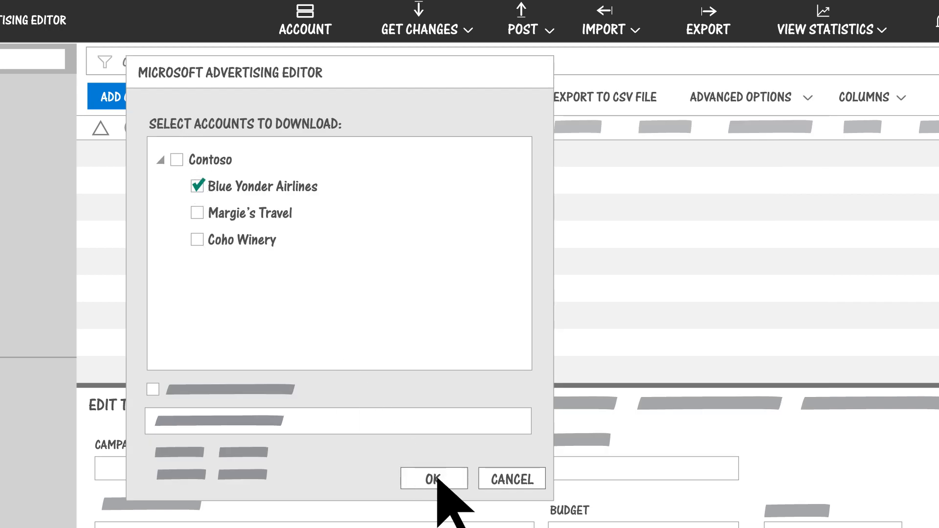
pyautogui.click(433, 479)
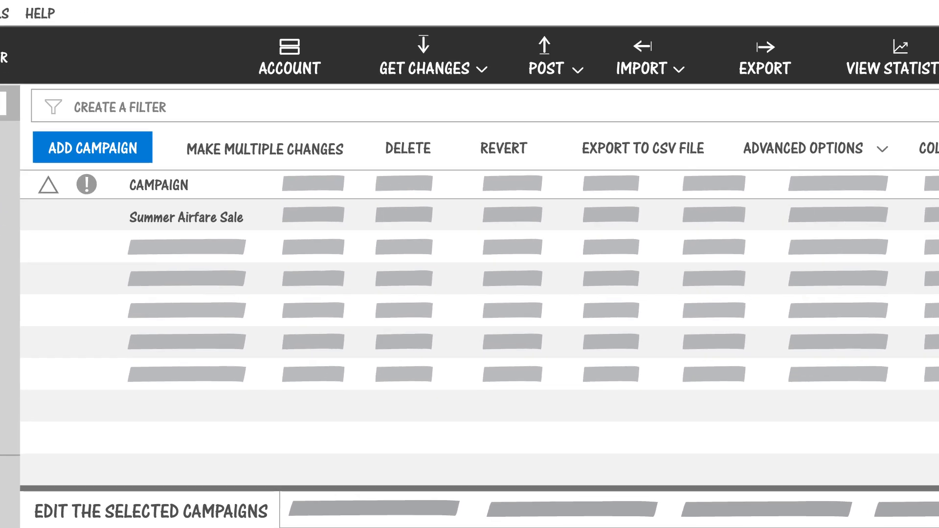
# - Get Basic (faster) changes so Blue Yonder Airlines' six campaigns fill the tree
pyautogui.click(648, 57)
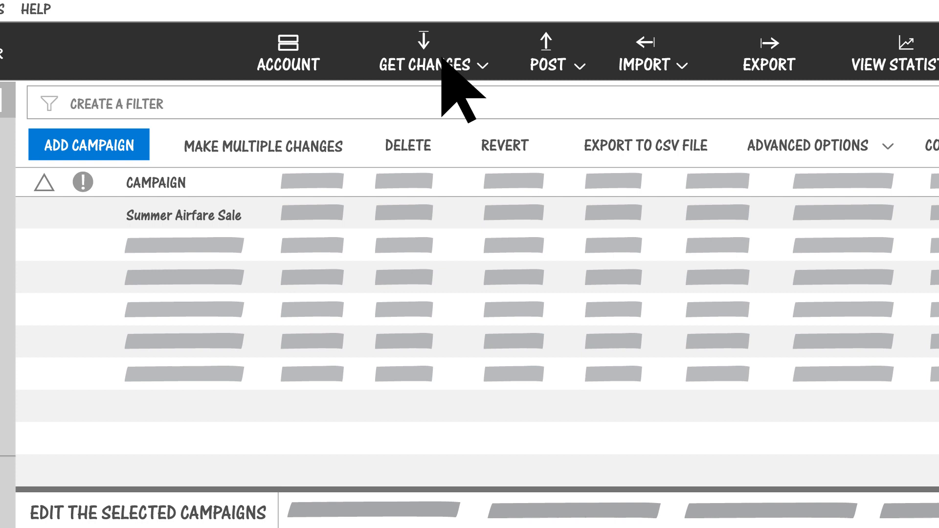
pyautogui.click(425, 59)
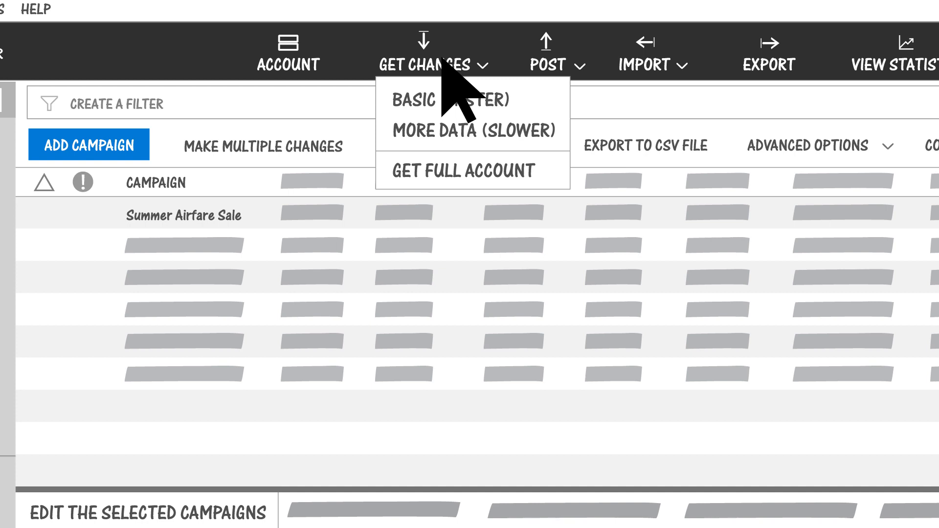
pyautogui.click(425, 53)
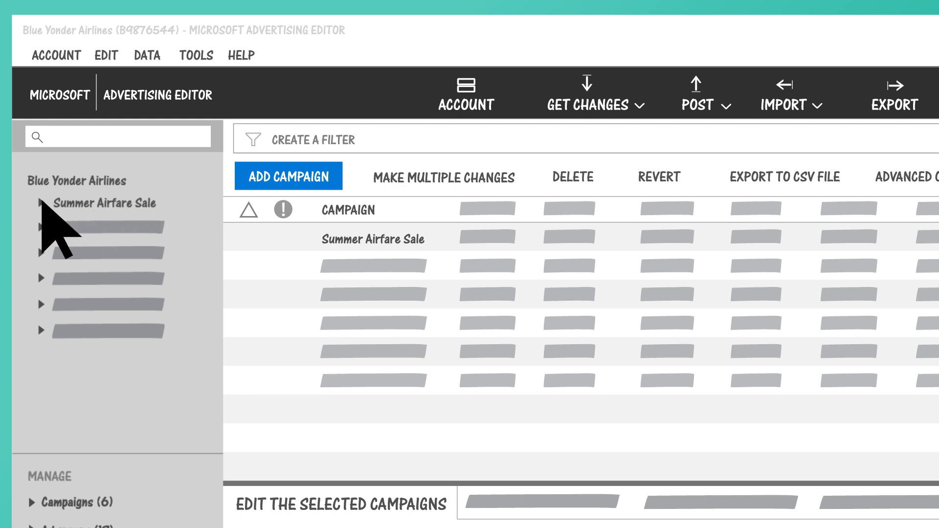
# - Expand Summer Airfare Sale and raise a keyword's bid from 1.65 to 2.05 USD
pyautogui.click(41, 203)
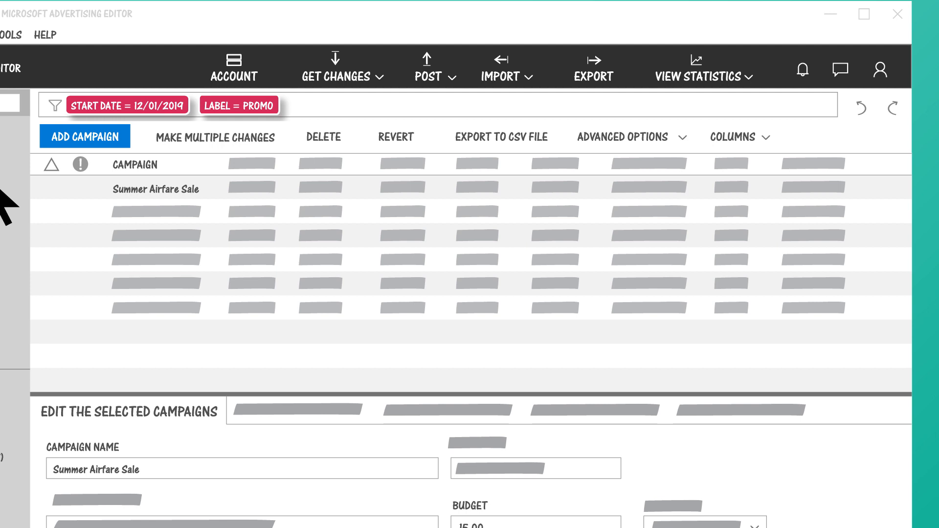
pyautogui.scroll(-3)
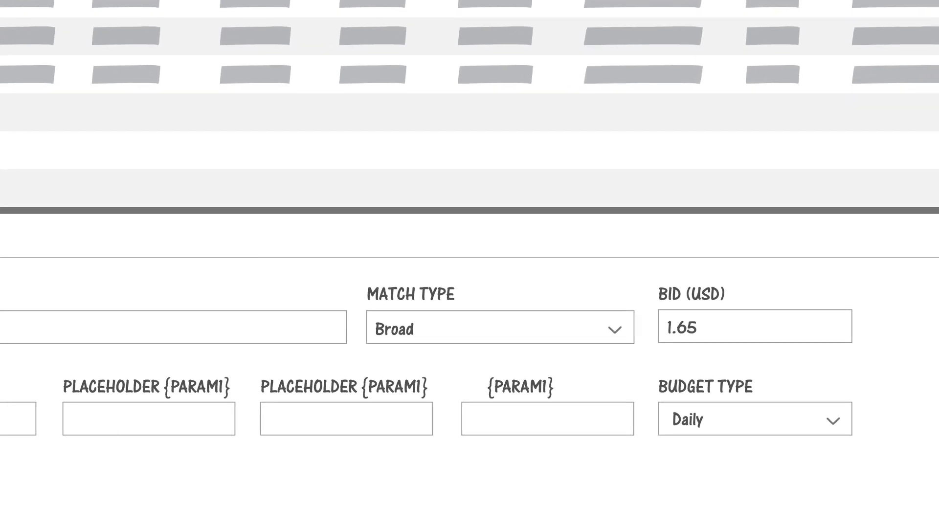
pyautogui.write('2.05')
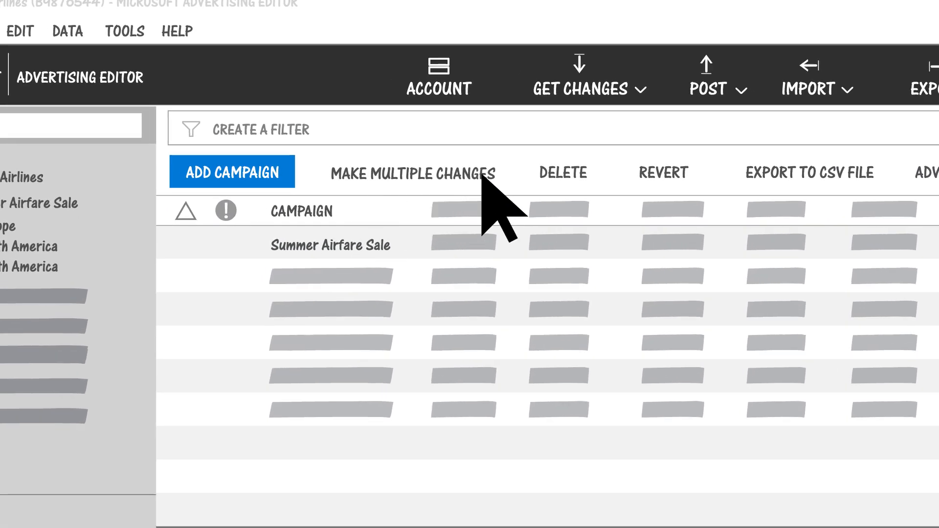
pyautogui.click(411, 173)
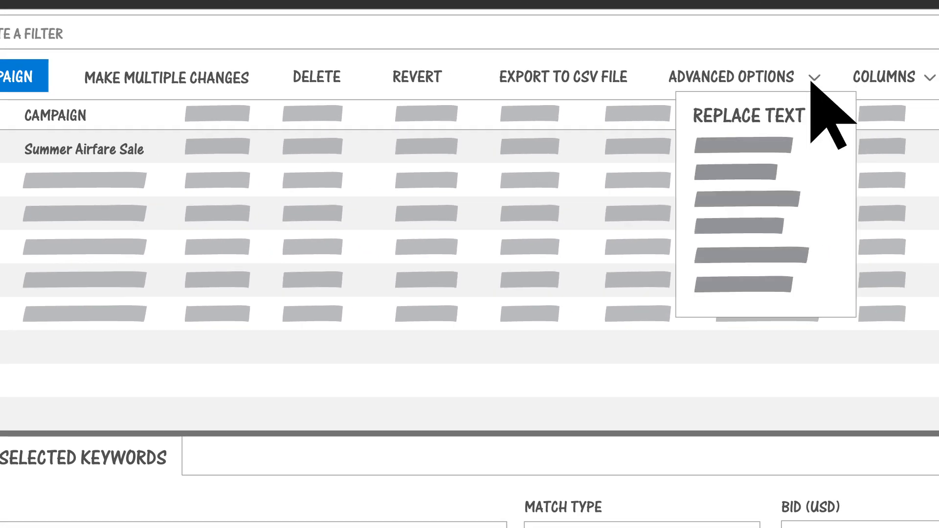
pyautogui.click(747, 116)
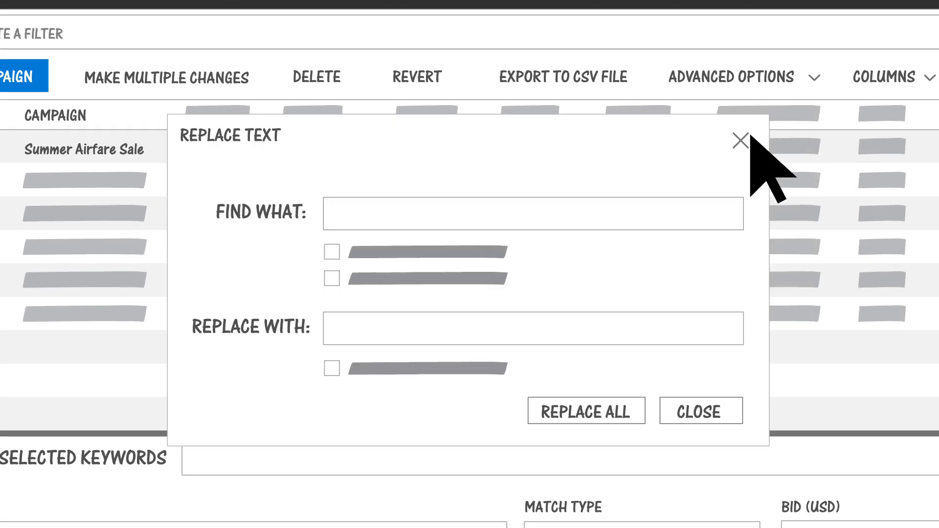
pyautogui.click(742, 141)
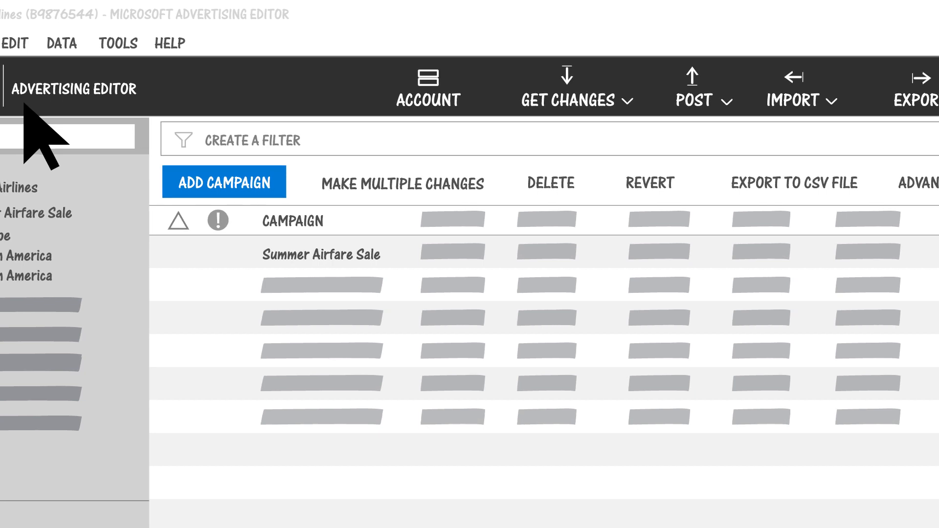
# - Download the Margie's Travel account with Caribbean Cruises, then show the Help menu
pyautogui.click(693, 88)
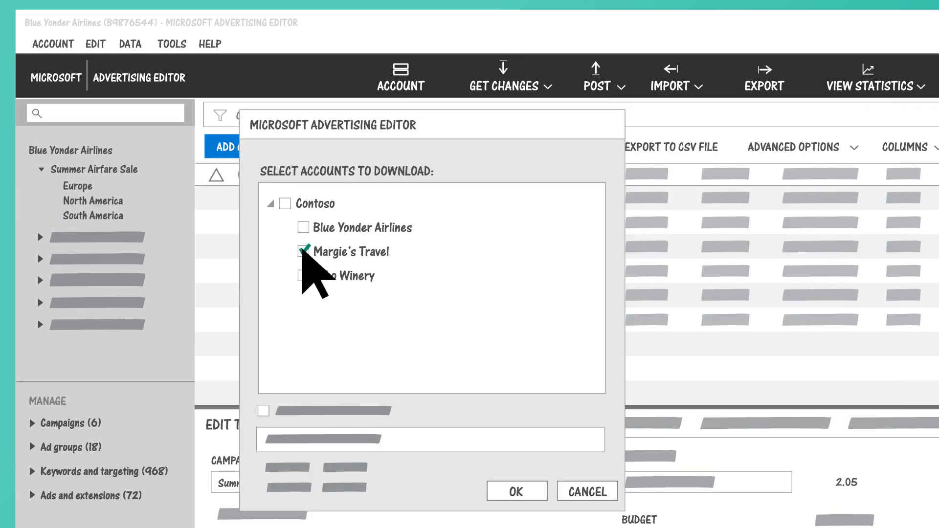
pyautogui.click(516, 491)
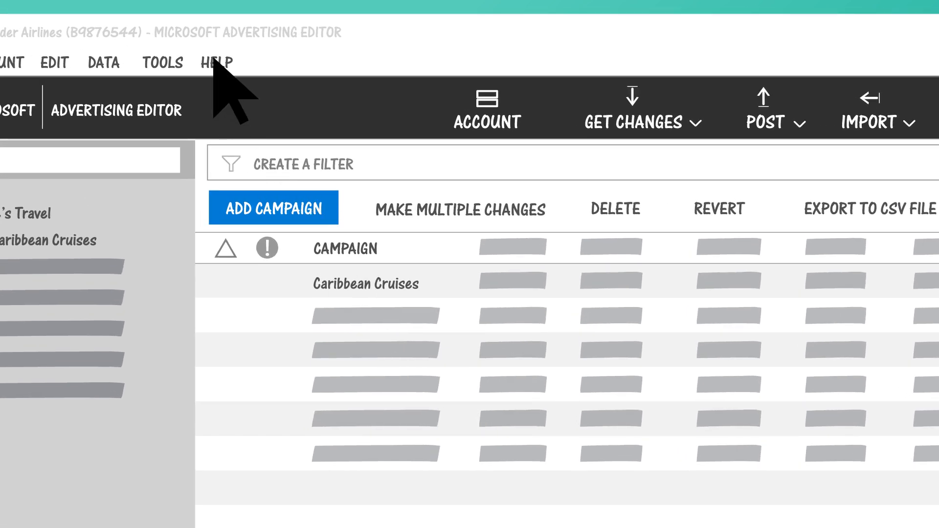
pyautogui.click(216, 61)
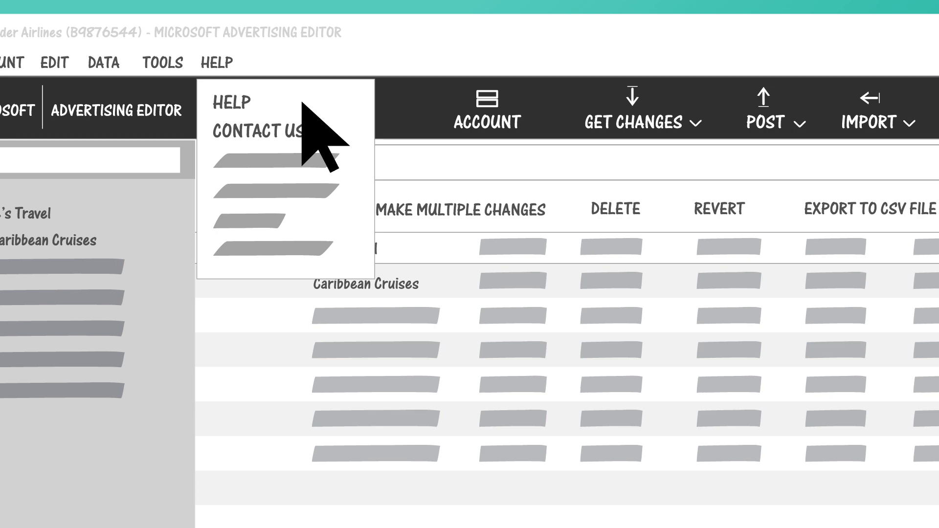